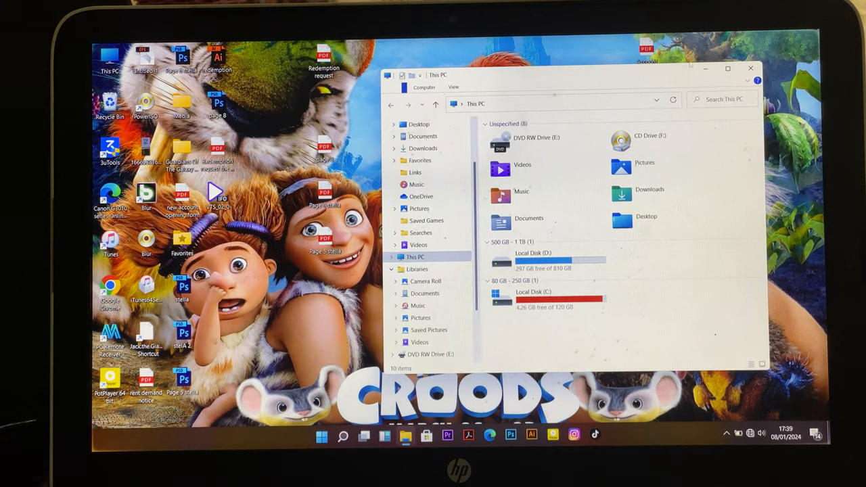
Permanently delete all 22 Recycle Bin items, leaving drive C with 11.8 GB free.
left_click(750, 68)
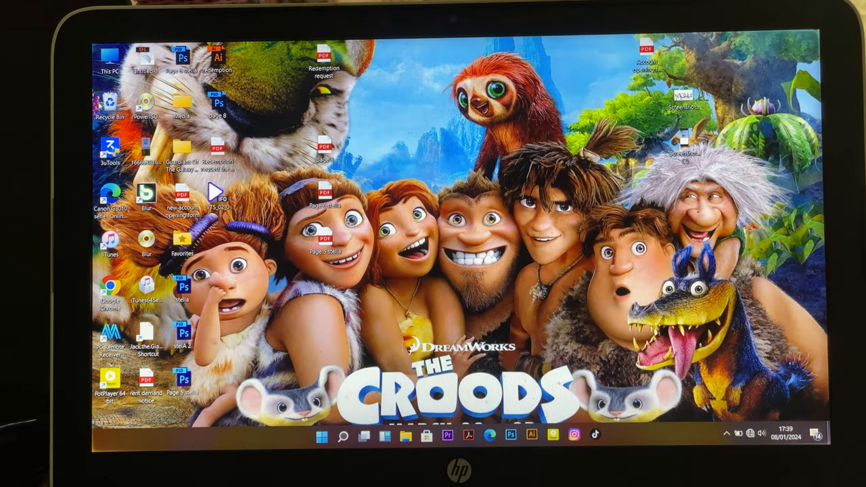
double_click(109, 102)
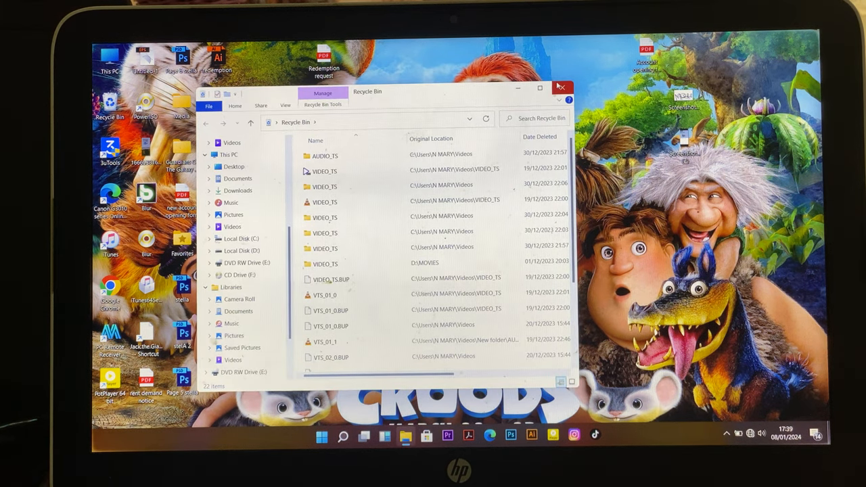
left_click(562, 87)
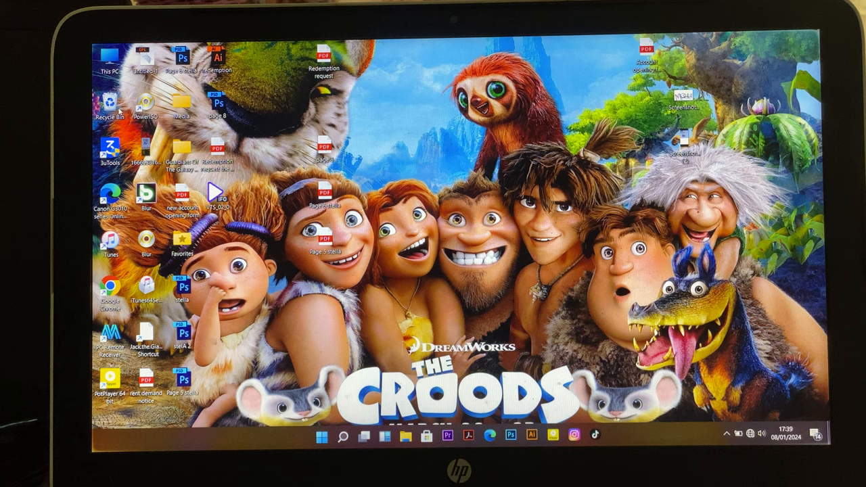
key("delete")
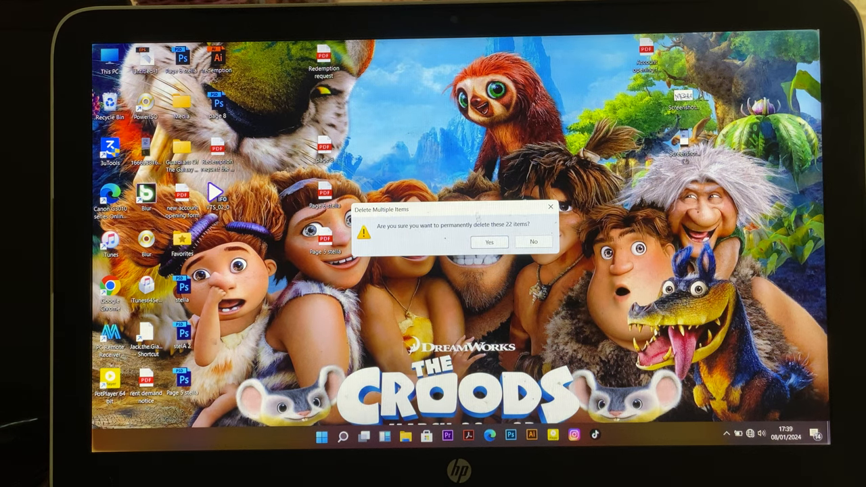
left_click(488, 242)
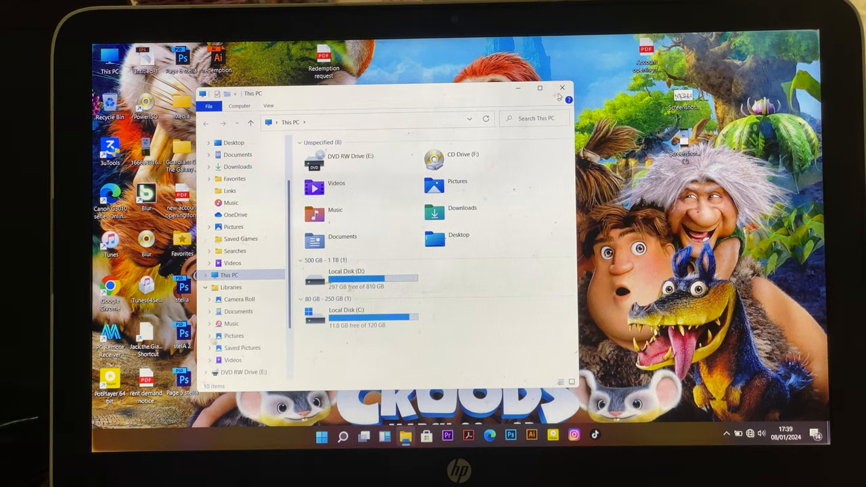
left_click(561, 87)
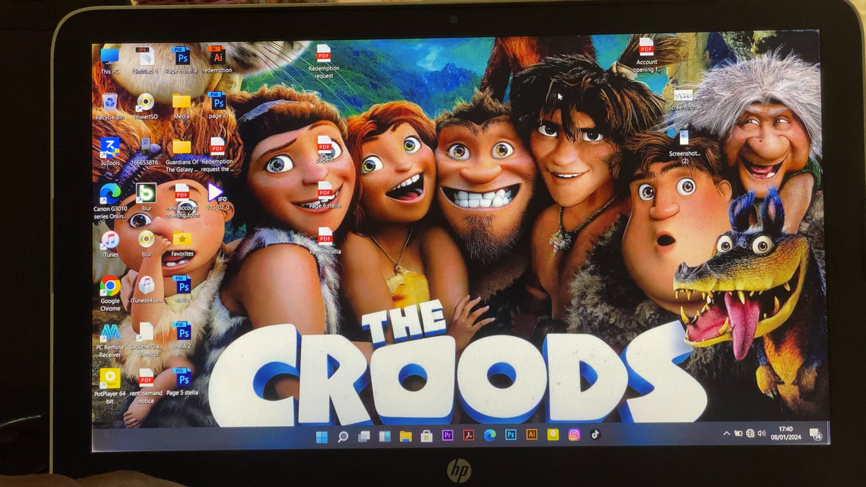
Bring up the Run box with %temp% entered as the command.
key("Win+r")
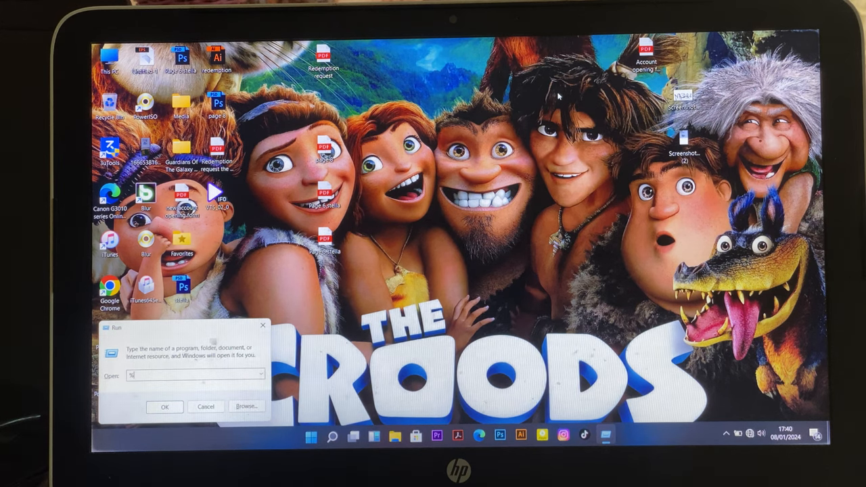
type("%%p")
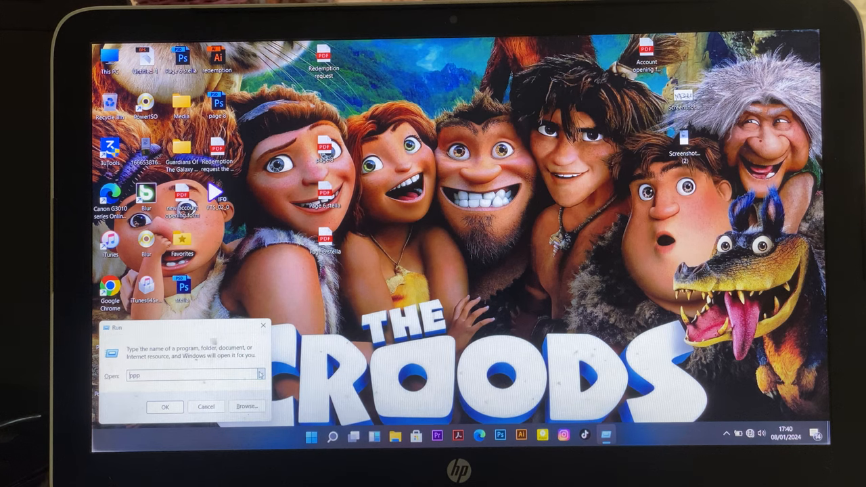
type("0p0pp")
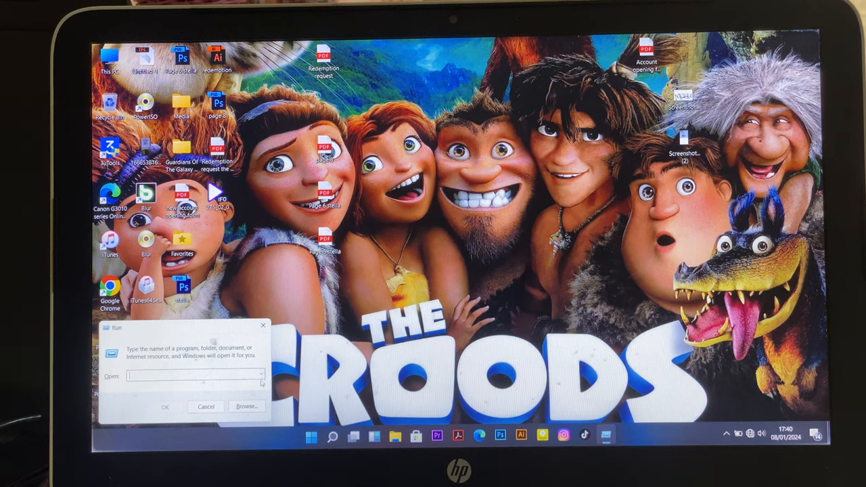
type("dxdiag")
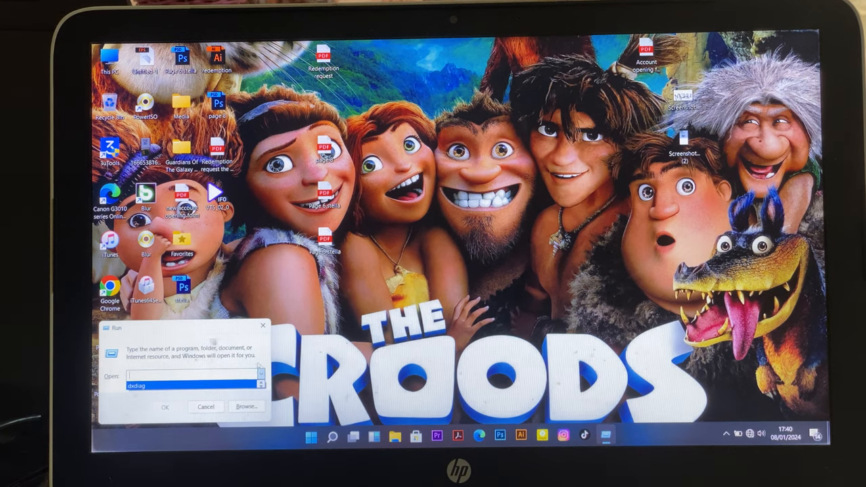
type("temp")
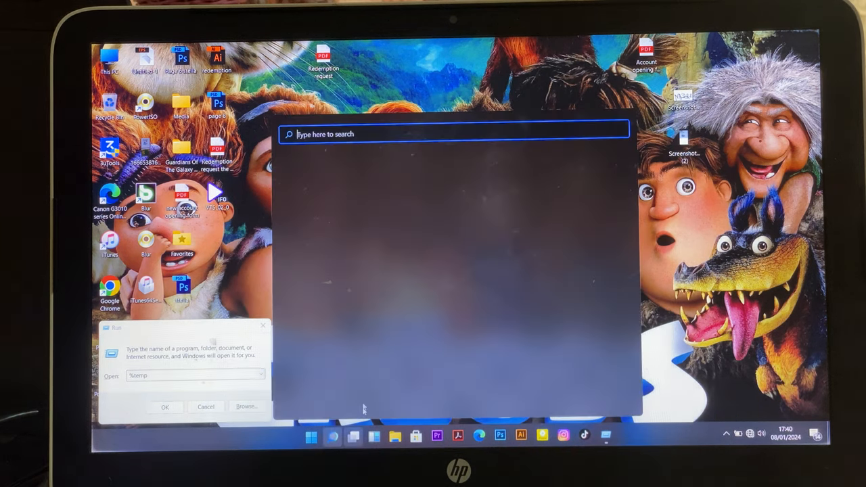
Search 'scr' and launch On-Screen Keyboard from Best match.
type("s")
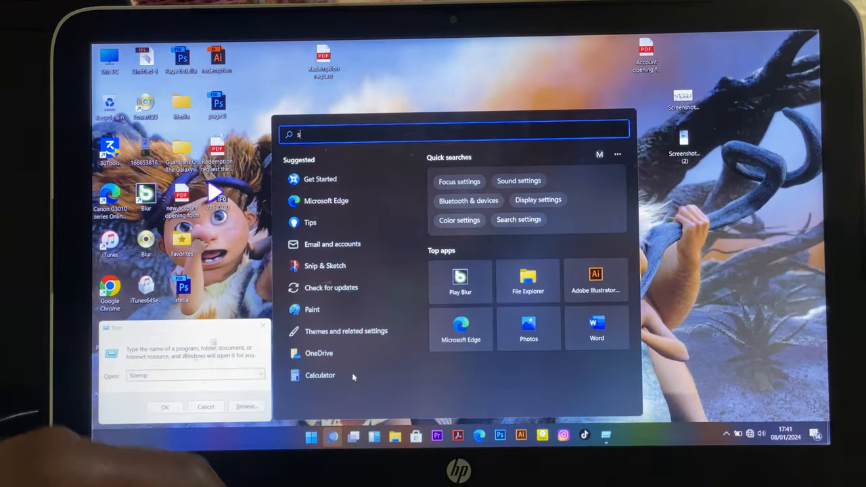
type("cr")
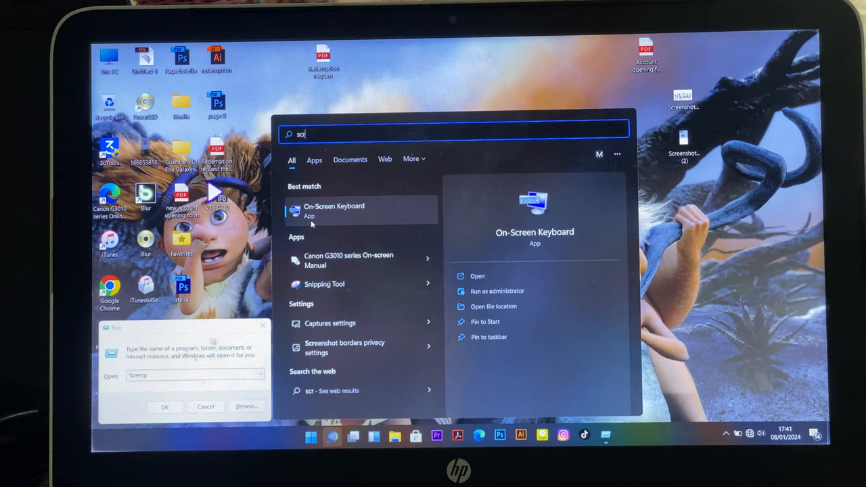
left_click(333, 205)
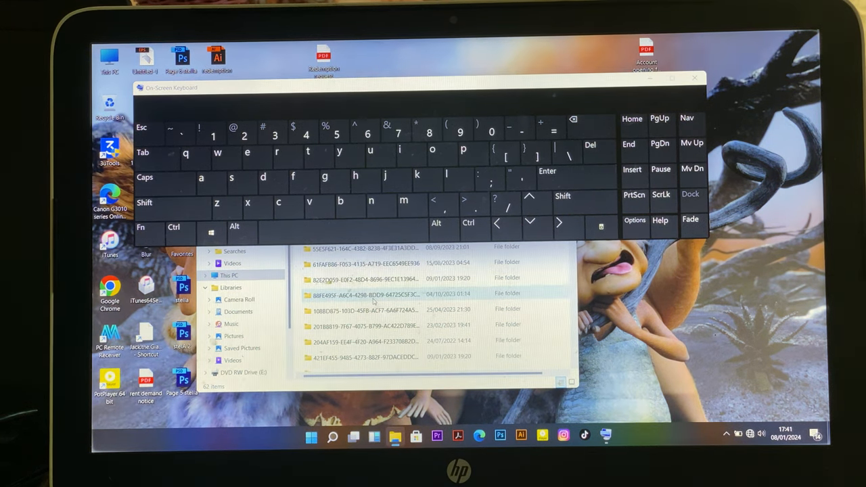
Permanently delete all 62 temp items, allowing administrator deletion of the WinSAT folder.
left_click(365, 292)
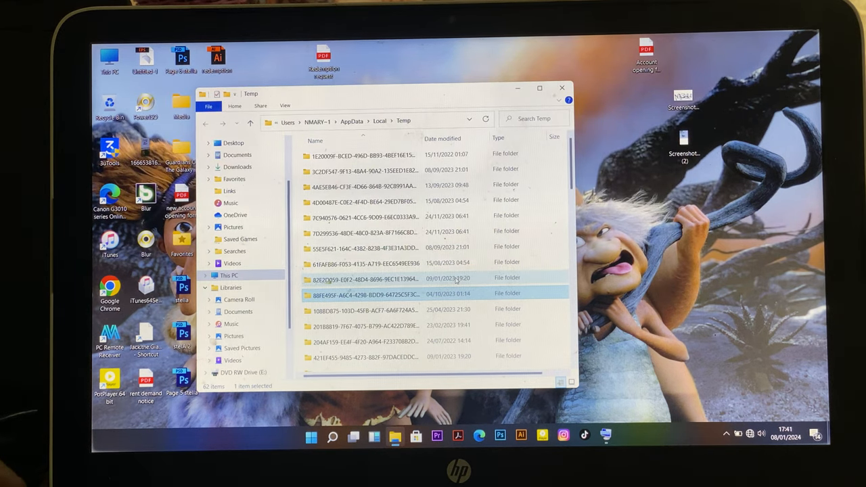
key("ctrl+a")
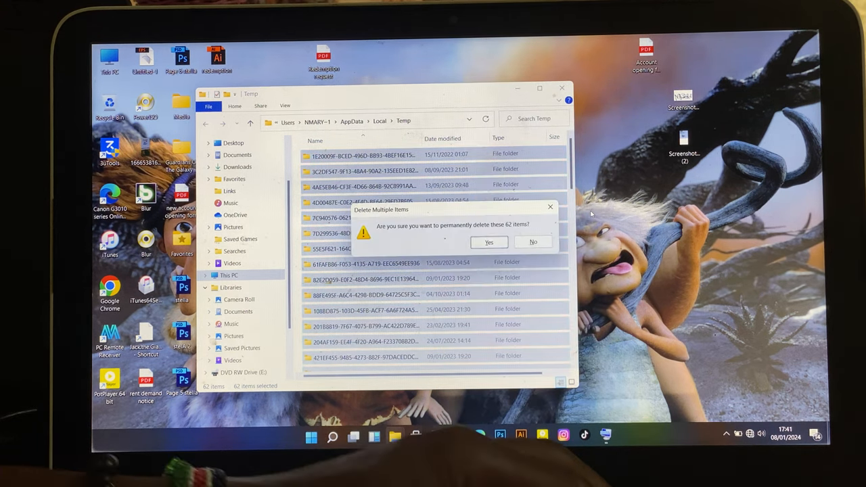
left_click(489, 241)
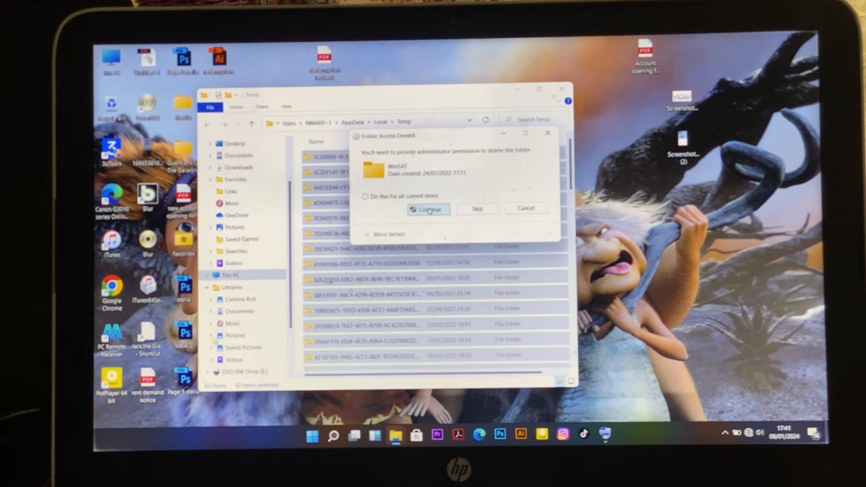
left_click(428, 208)
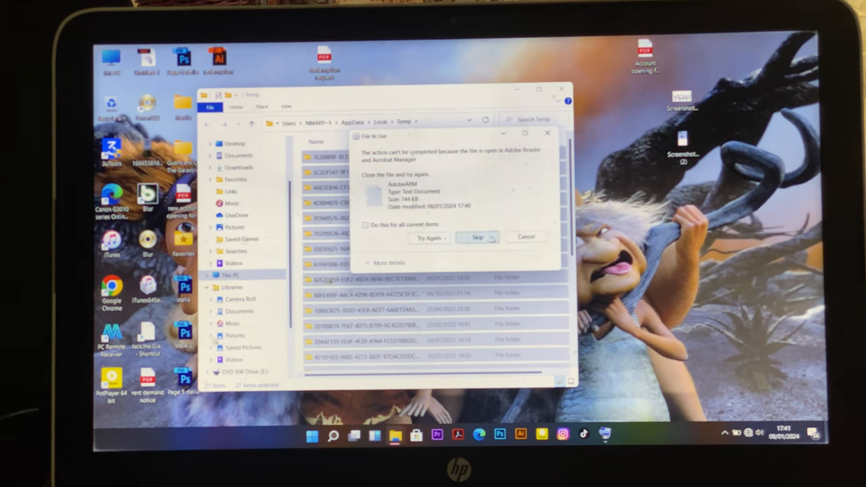
Skip the in-use and admin-protected temp items, then go to This PC.
left_click(478, 237)
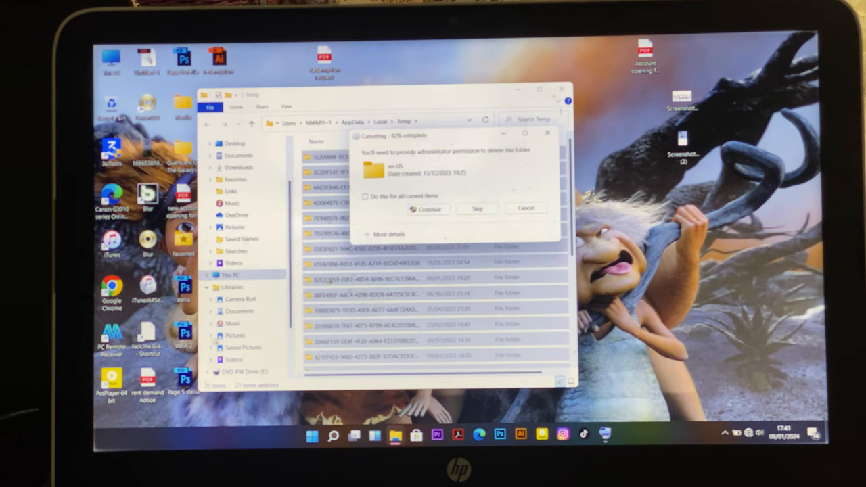
left_click(365, 196)
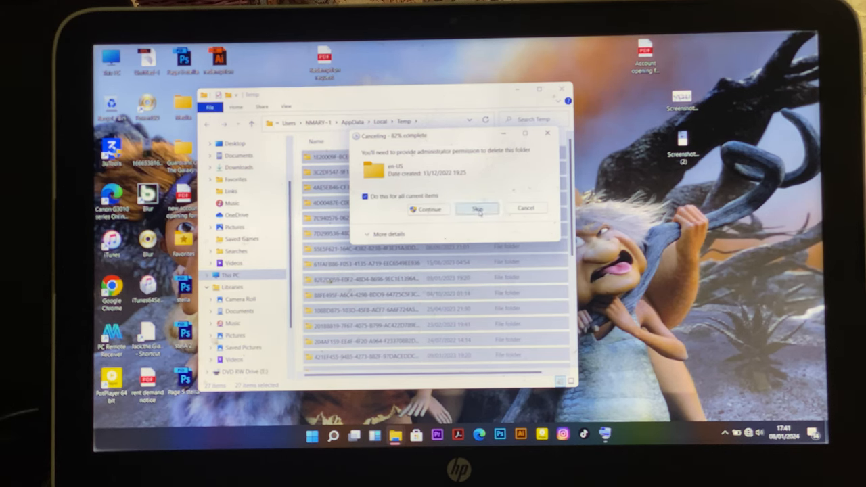
left_click(477, 207)
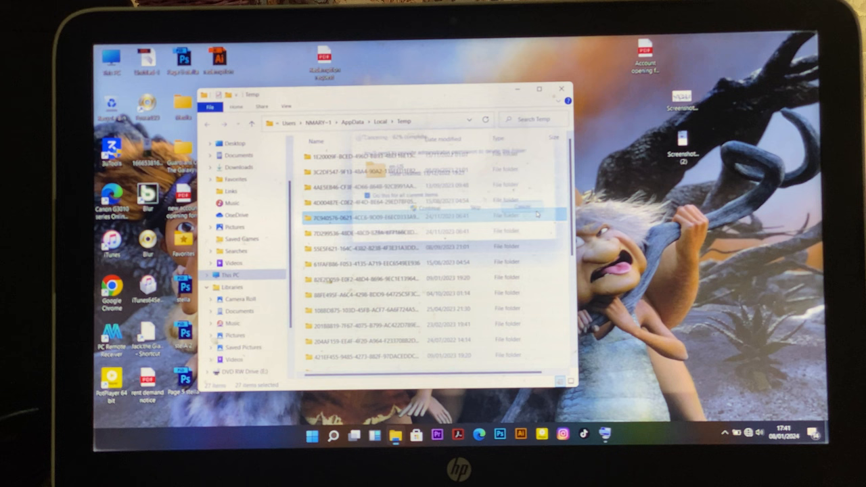
left_click(561, 88)
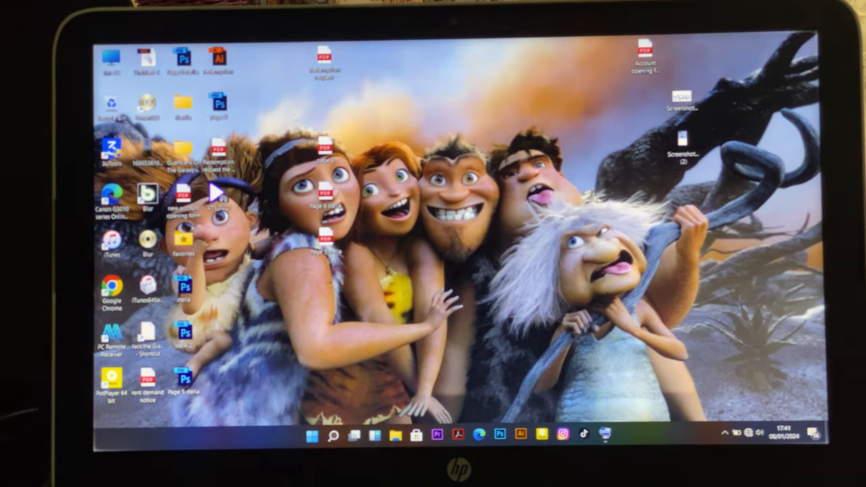
left_click(374, 436)
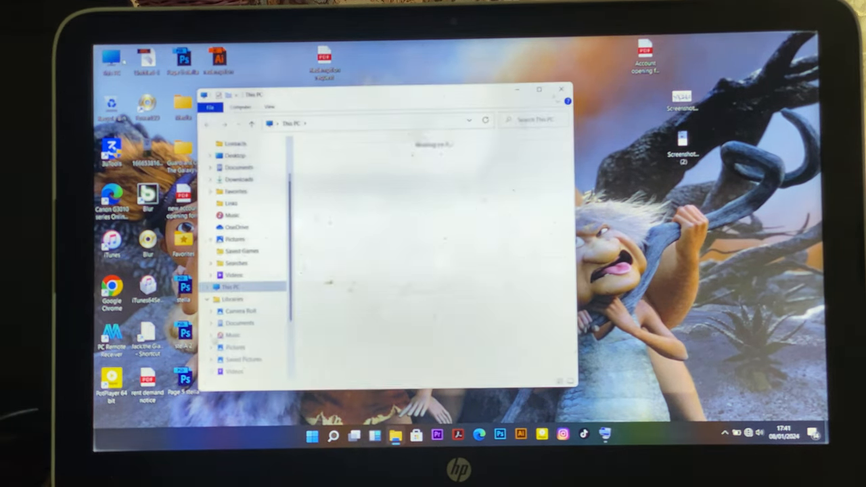
Analyze drives C: and D: in Optimize Drives, both OK at 0% fragmented.
left_click(231, 287)
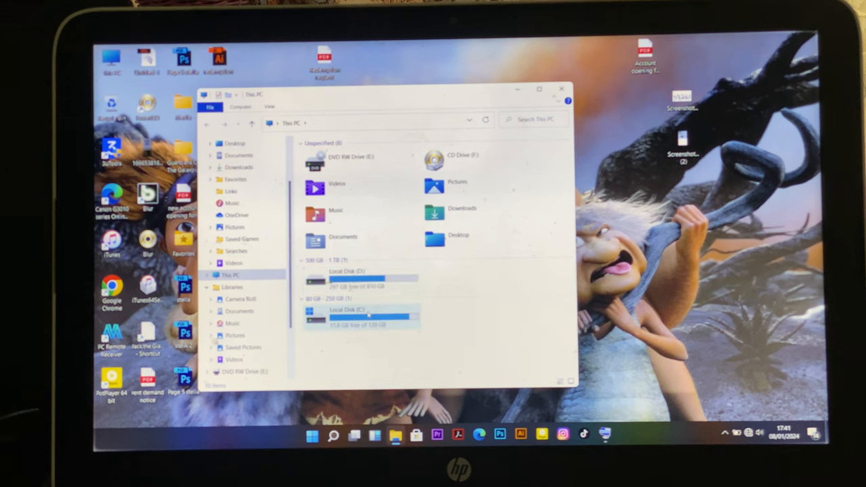
right_click(368, 314)
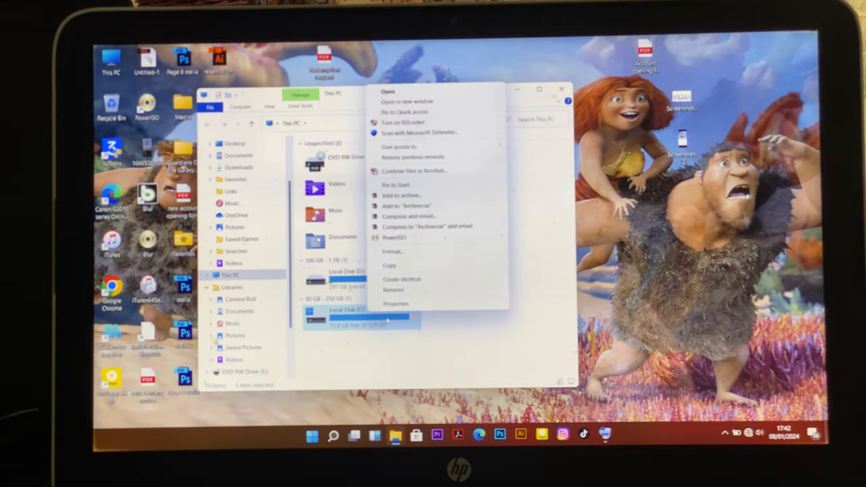
left_click(396, 303)
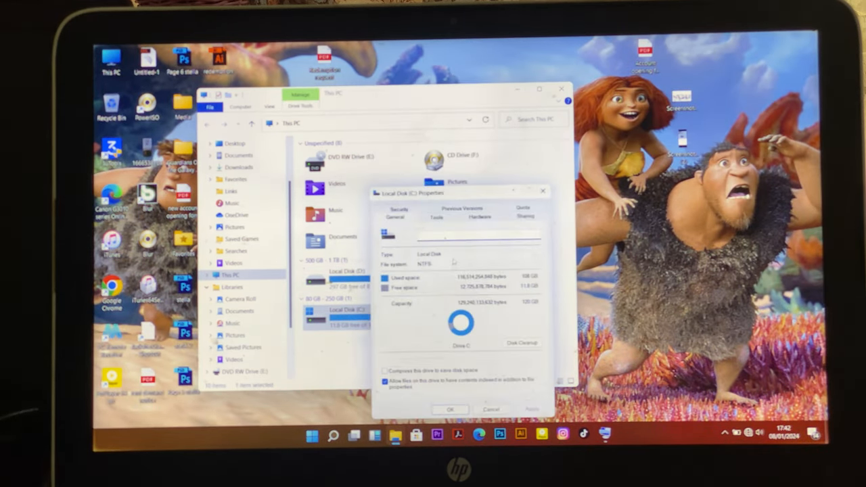
left_click(437, 217)
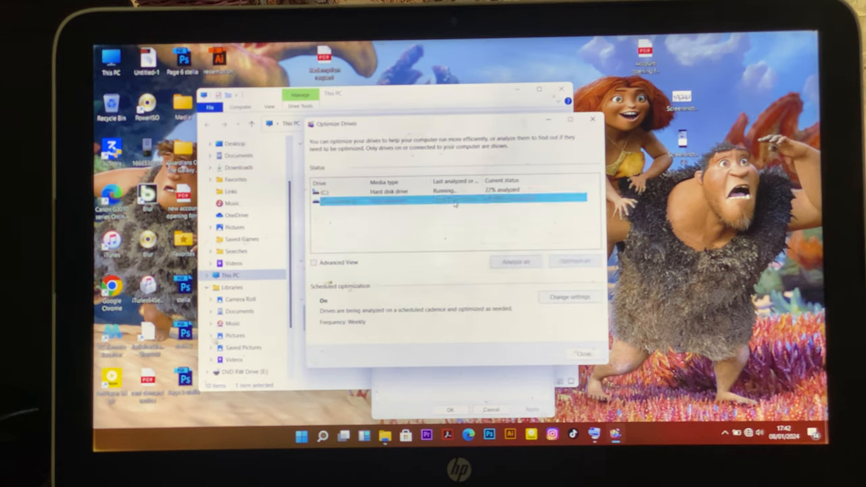
left_click(515, 261)
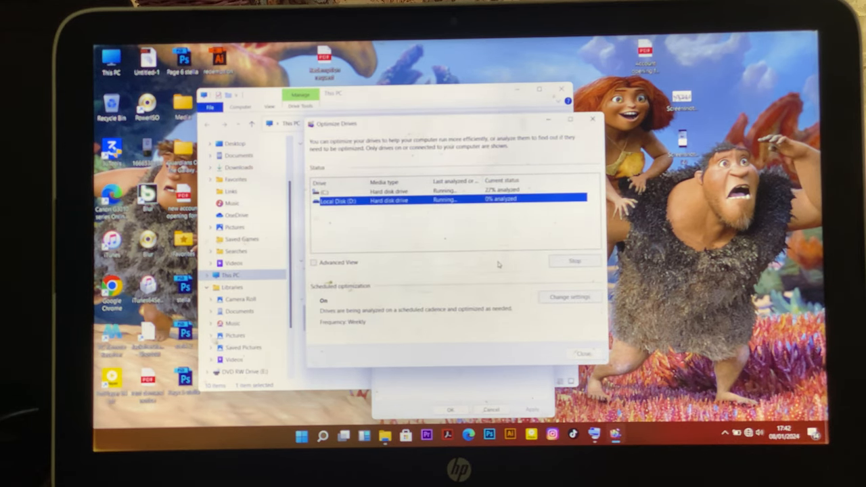
mouse_move(494, 228)
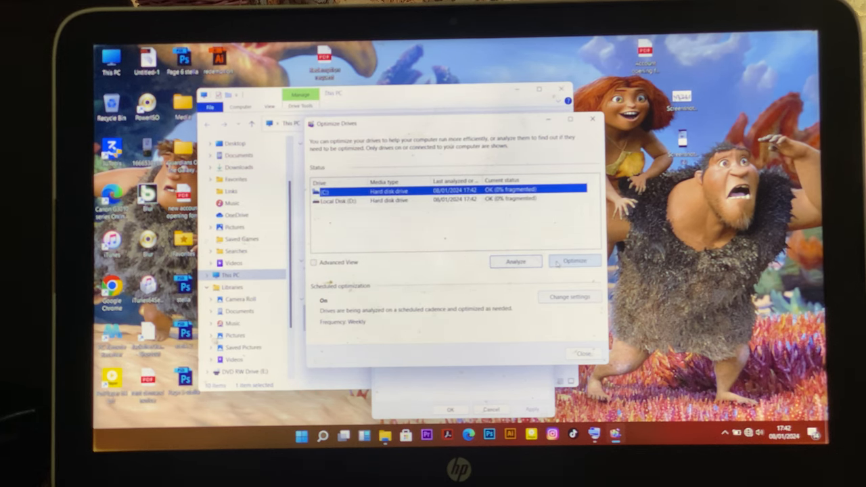
left_click(575, 261)
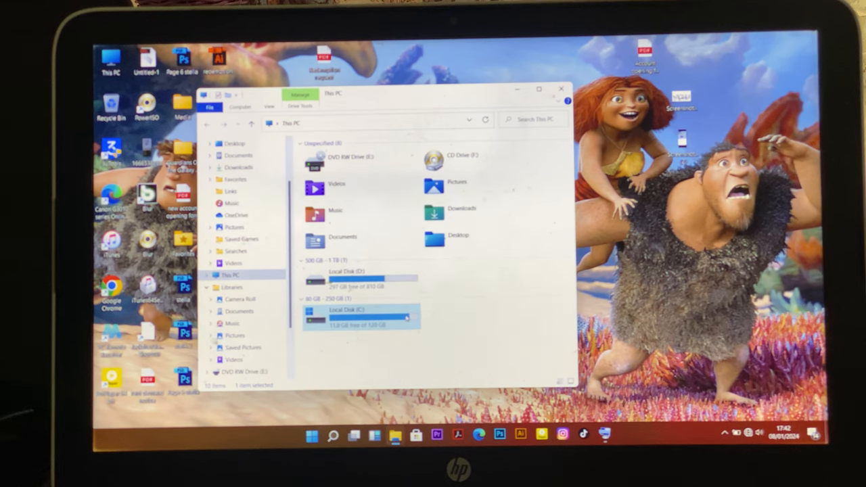
left_click(561, 89)
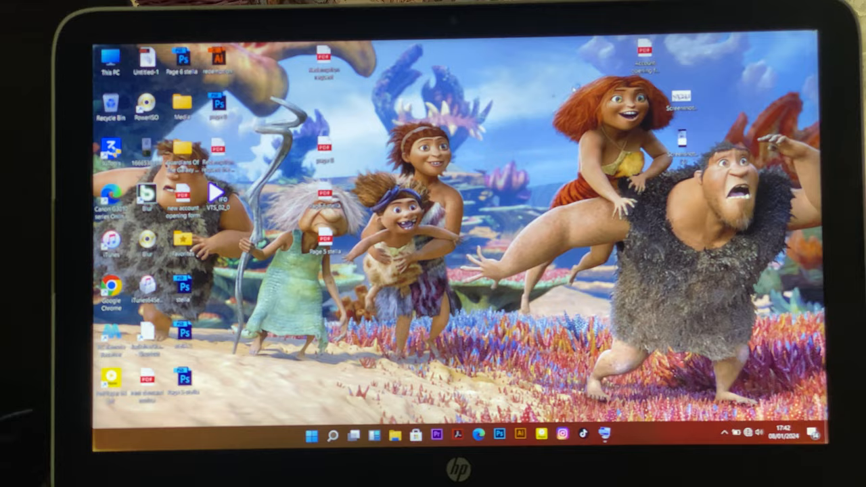
Disable Microsoft OneDrive in Task Manager's startup apps and close Task Manager.
key("ctrl+alt+delete")
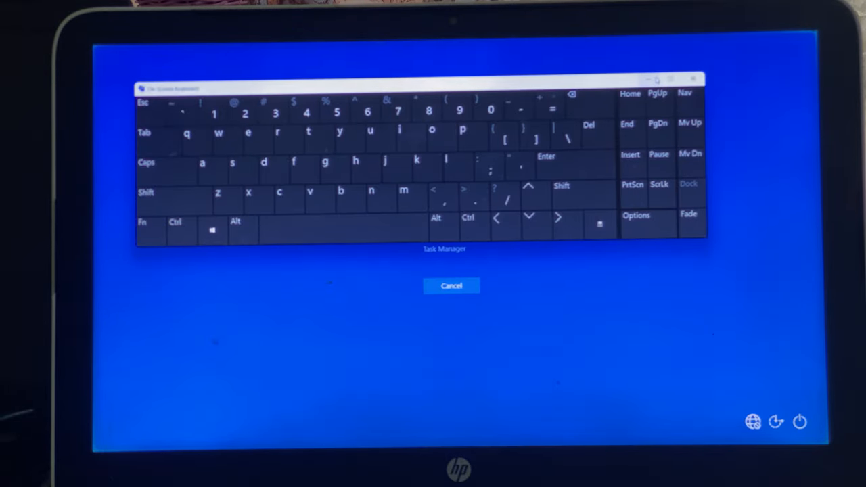
left_click(451, 285)
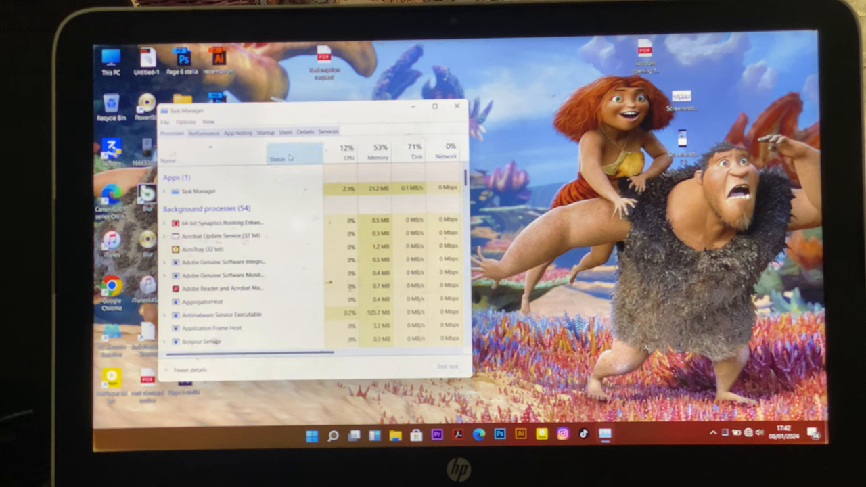
left_click(266, 132)
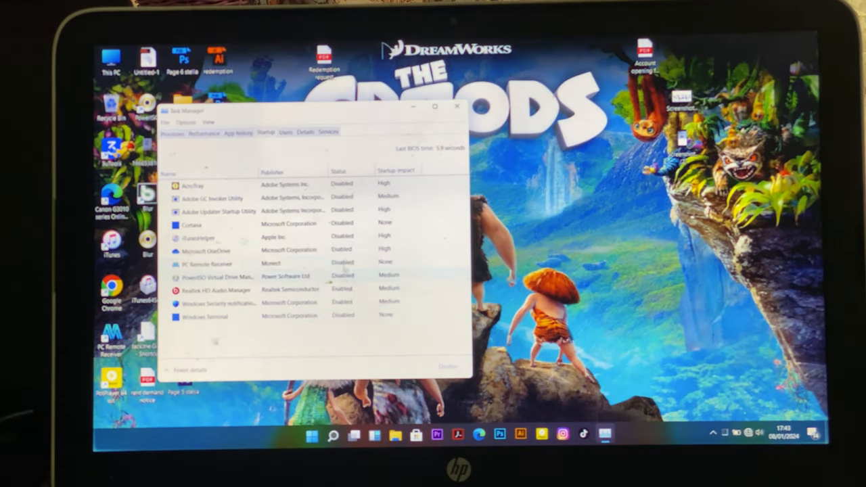
left_click(216, 249)
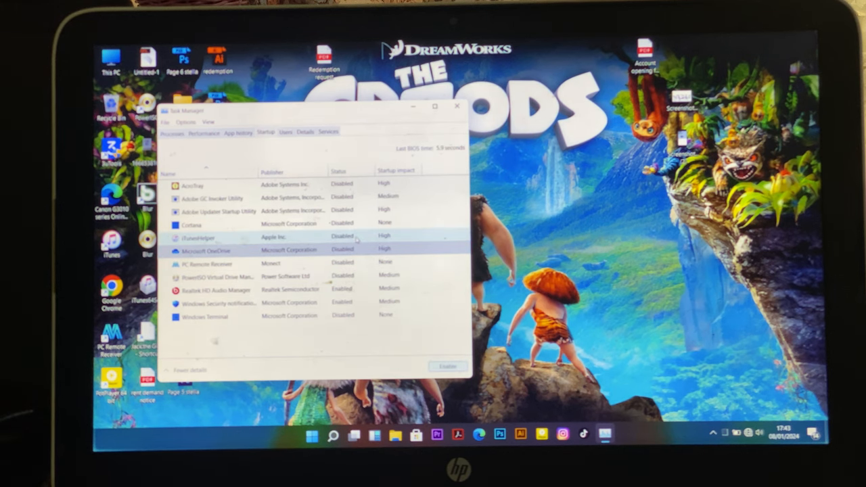
left_click(223, 250)
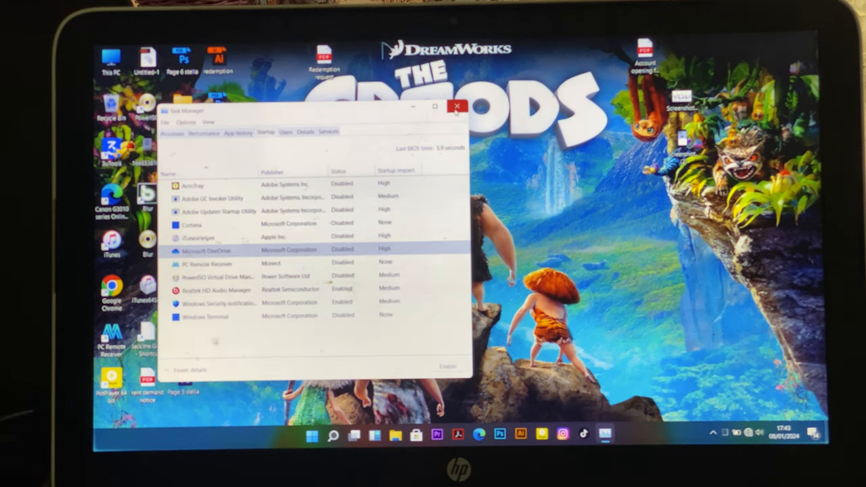
left_click(457, 107)
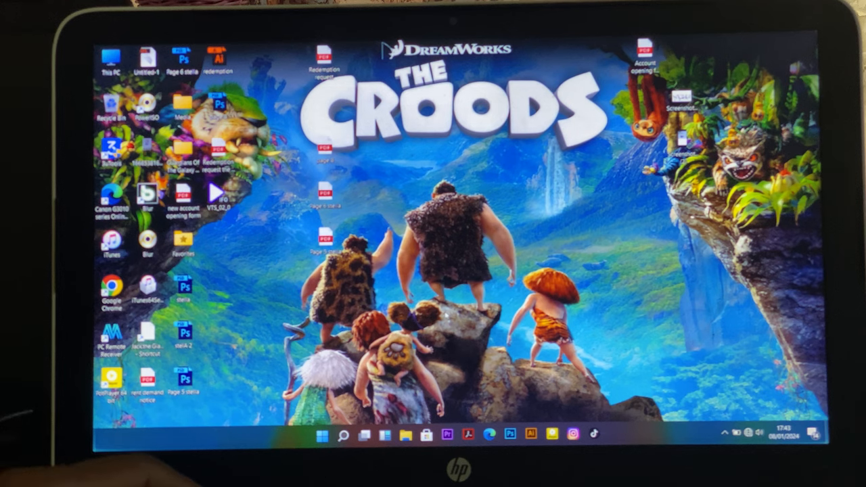
Enable and set the boot processor count limit in msconfig, apply it, and restart.
key("Win+r")
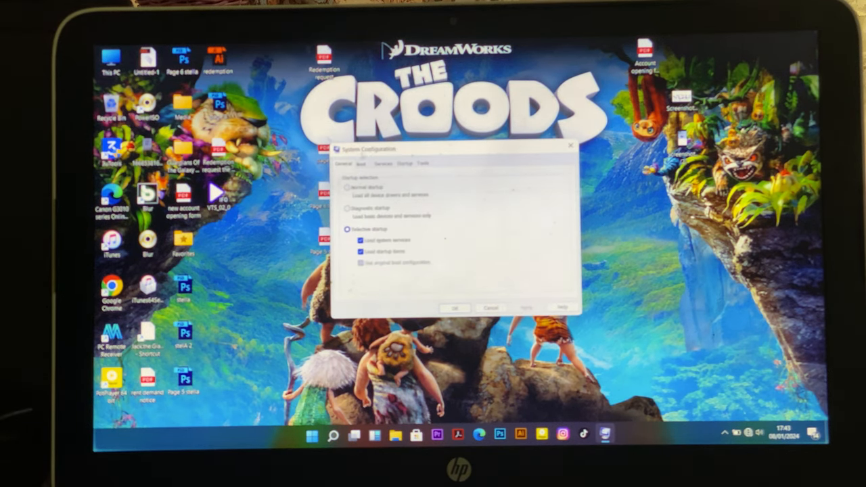
left_click(361, 163)
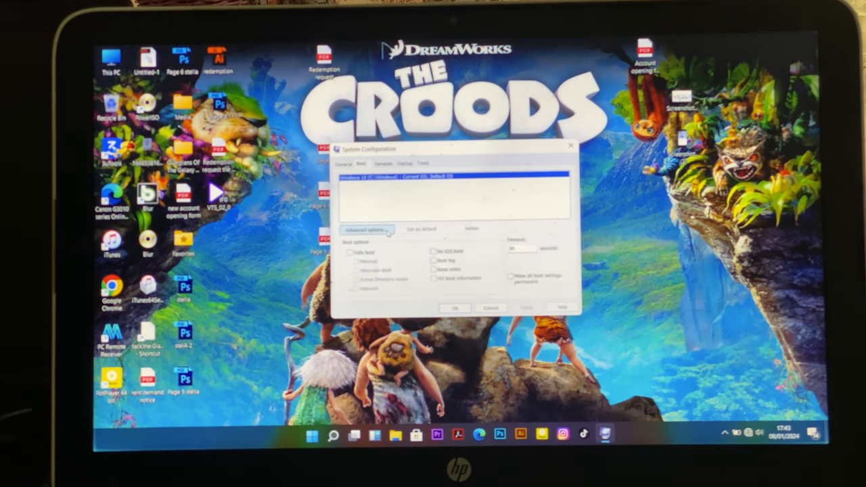
left_click(368, 230)
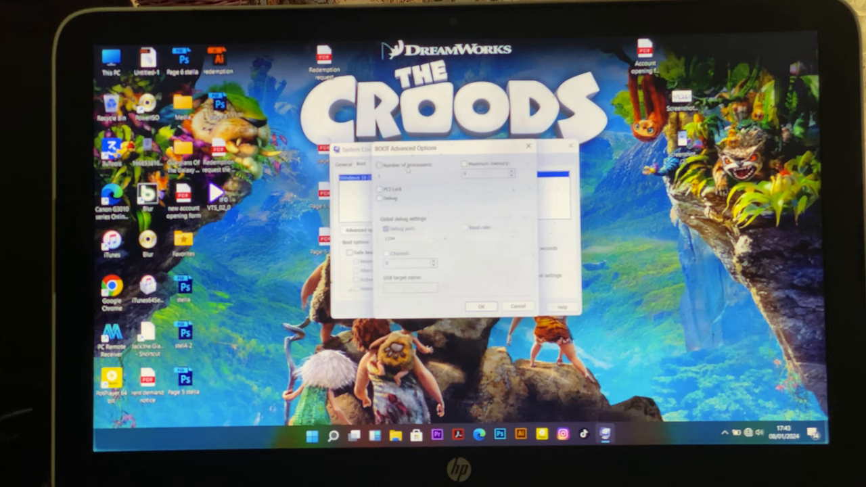
left_click(381, 165)
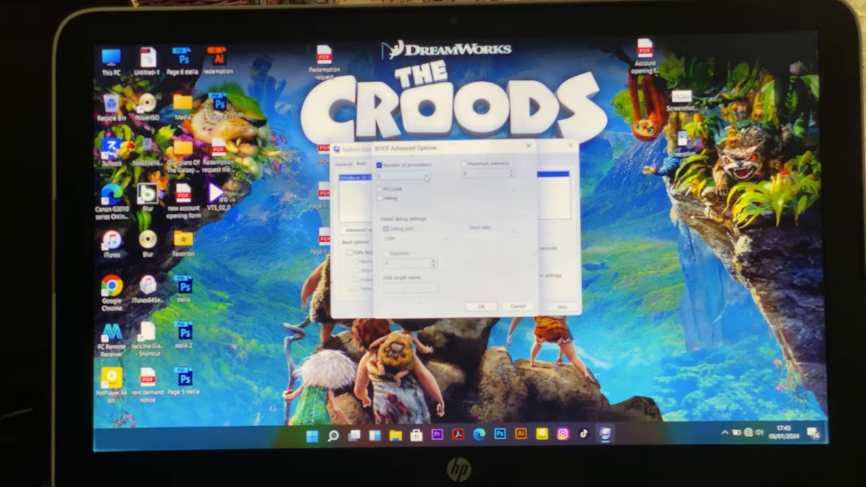
left_click(425, 175)
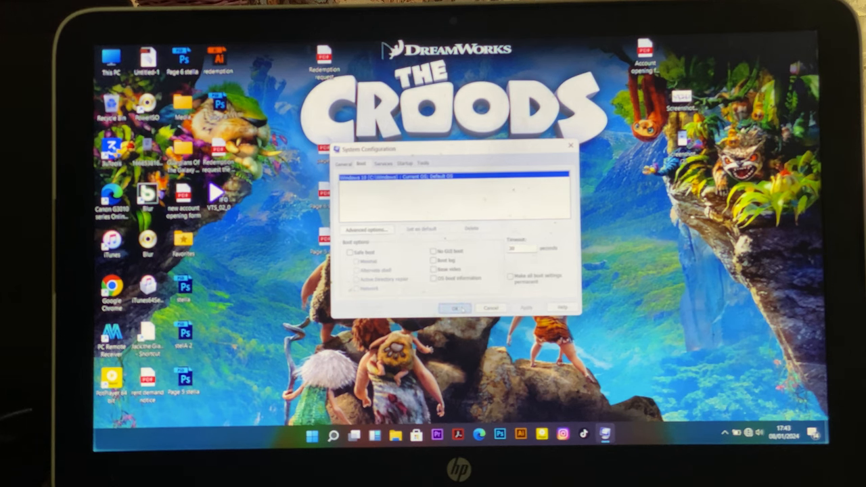
left_click(455, 308)
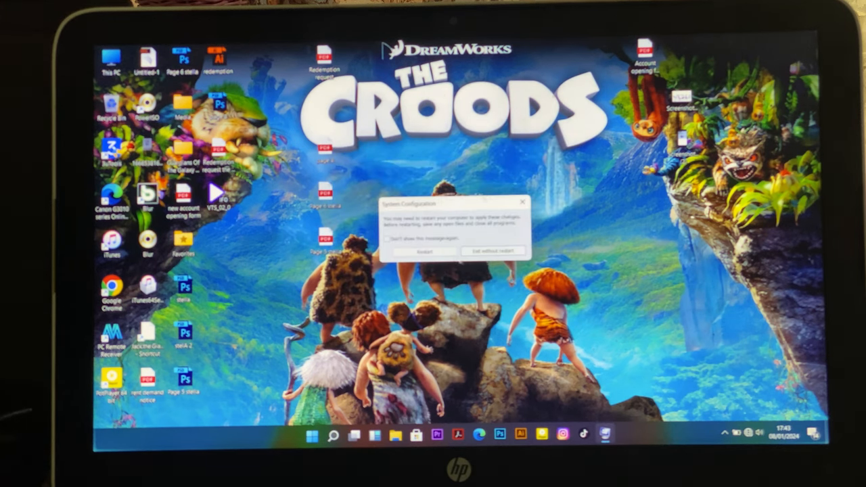
left_click(424, 251)
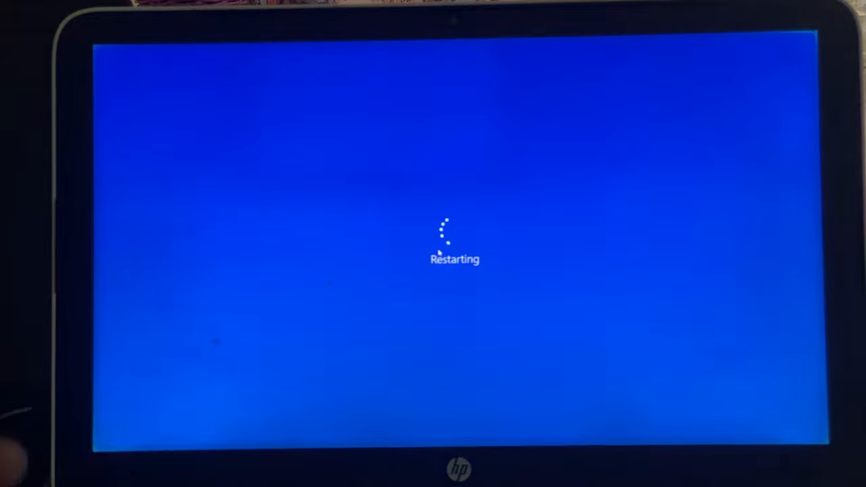